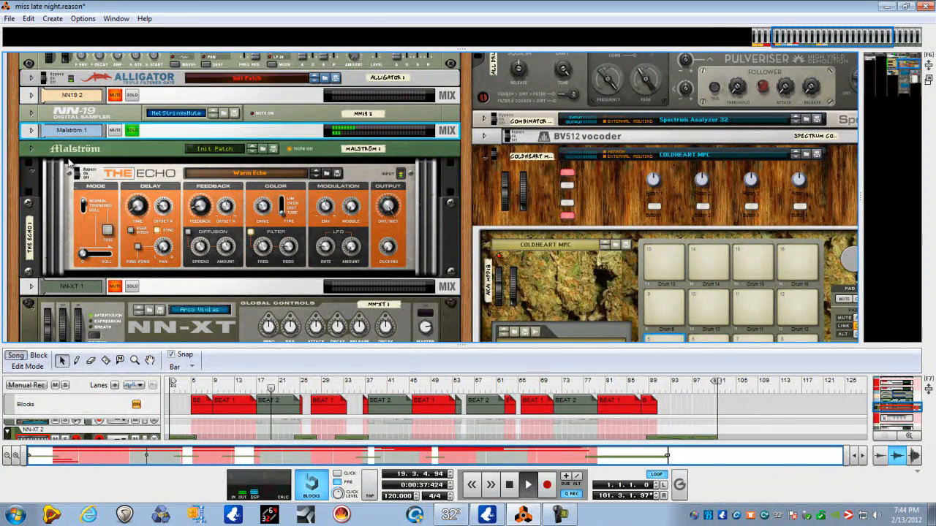
# Step: Unfold the Malström in the rack and show the Main Mixer with all channel strips
pyautogui.click(30, 149)
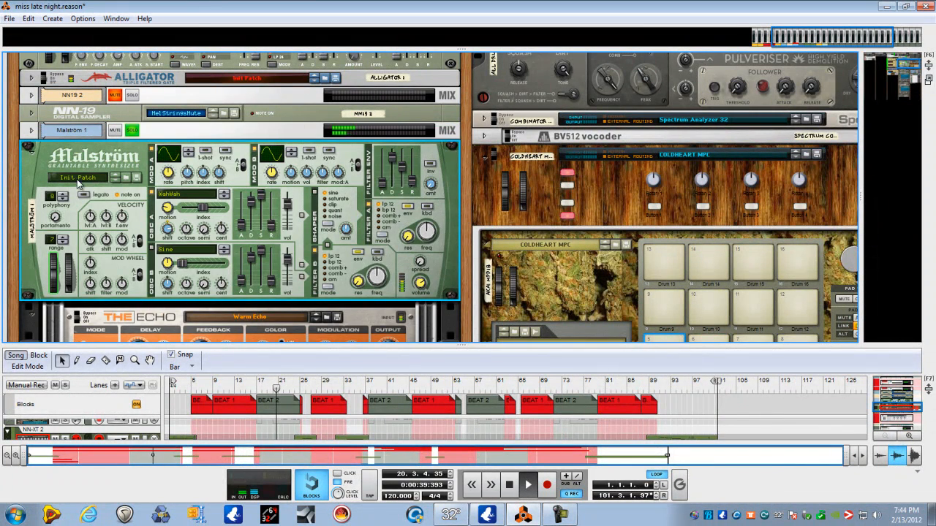
pyautogui.click(32, 158)
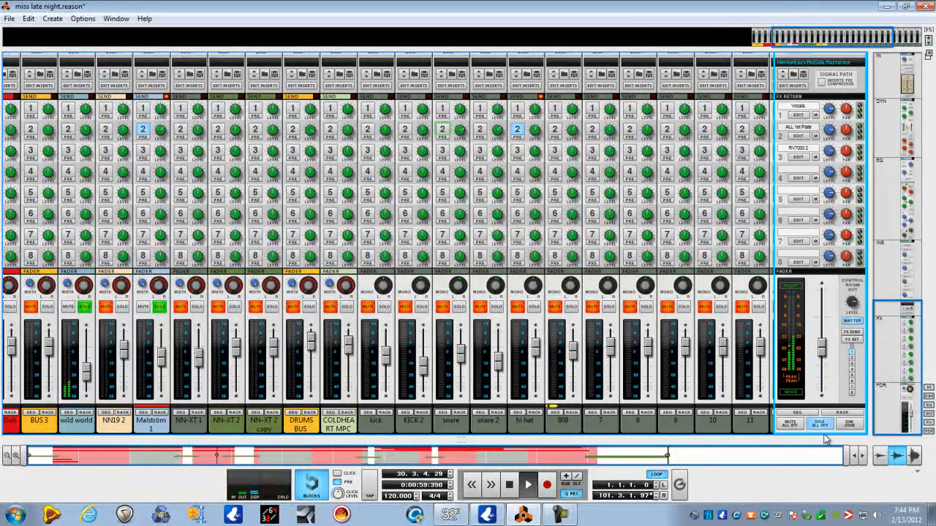
# Step: Scroll the Main Mixer to reveal the Insert FX section and Master Inserts panel
pyautogui.click(818, 424)
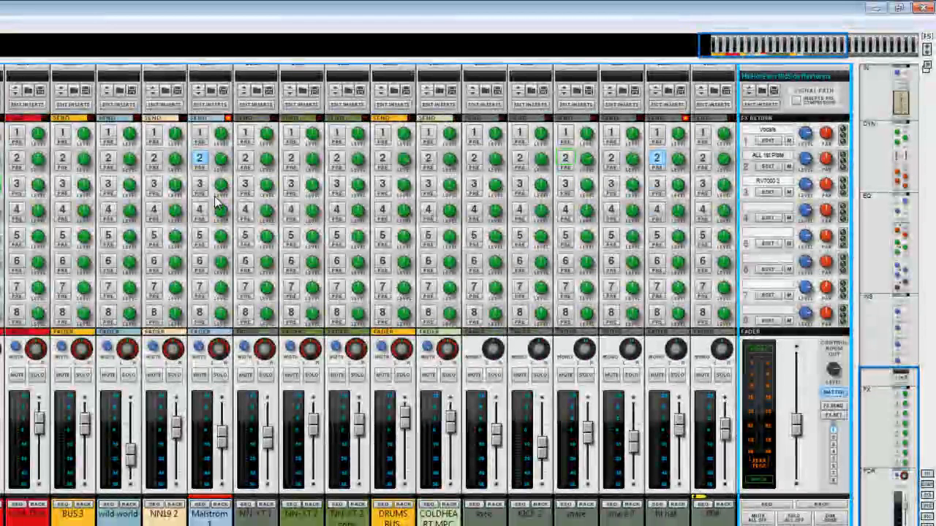
pyautogui.moveTo(265, 203)
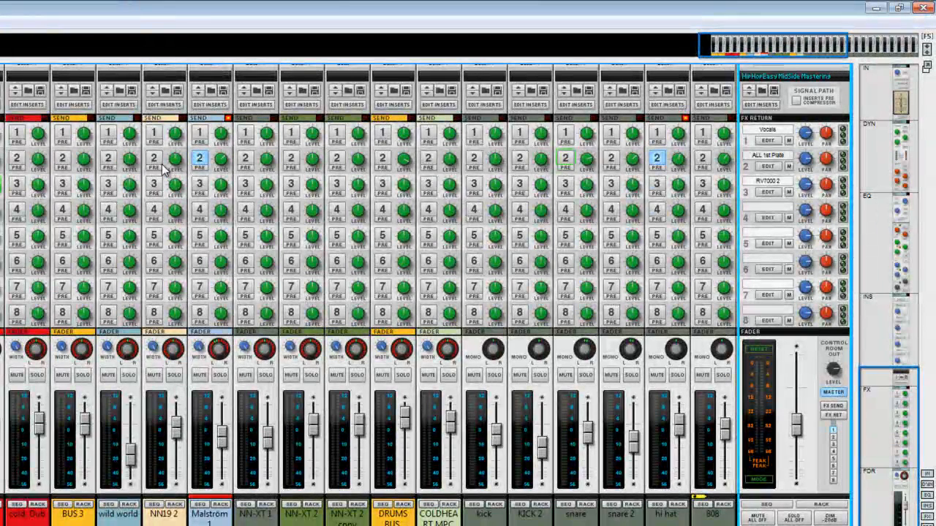
pyautogui.moveTo(199, 158)
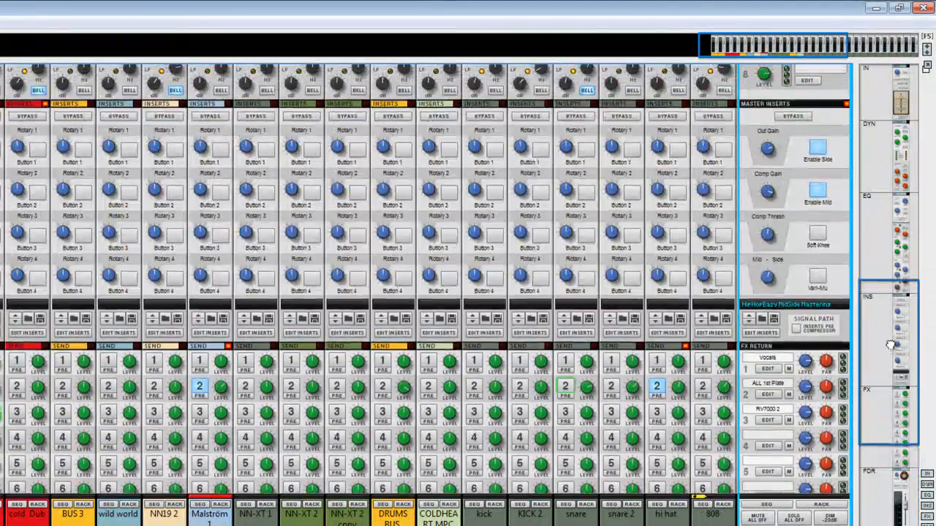
pyautogui.scroll(-3)
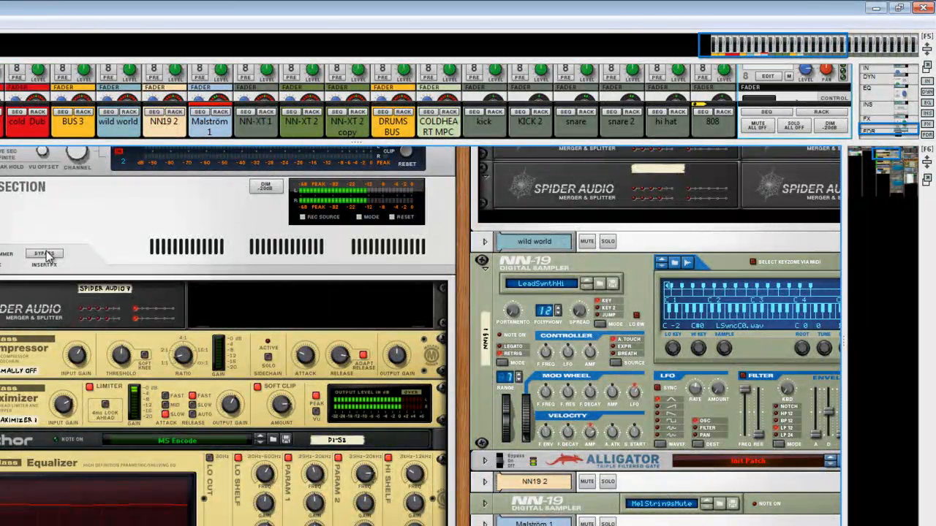
pyautogui.moveTo(44, 255)
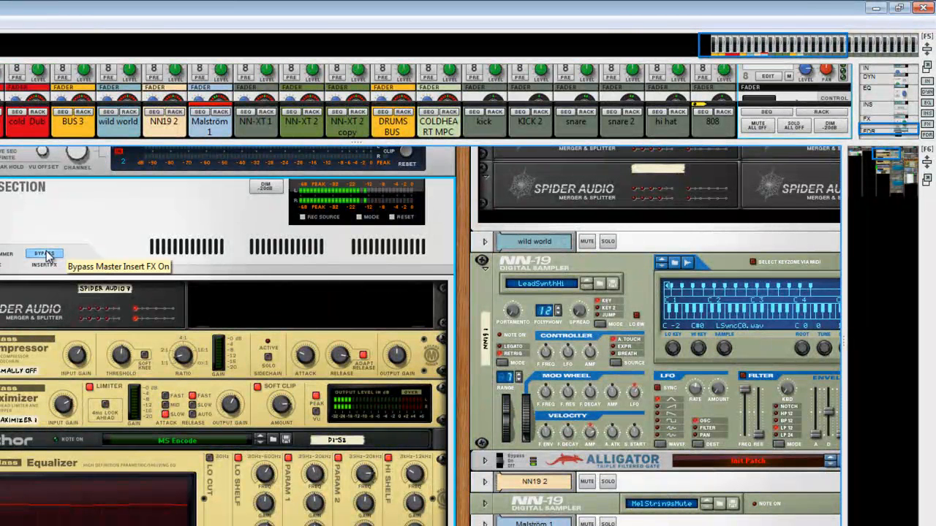
# Step: Switch off Bypass on the Master Section's insert effect chain
pyautogui.click(43, 255)
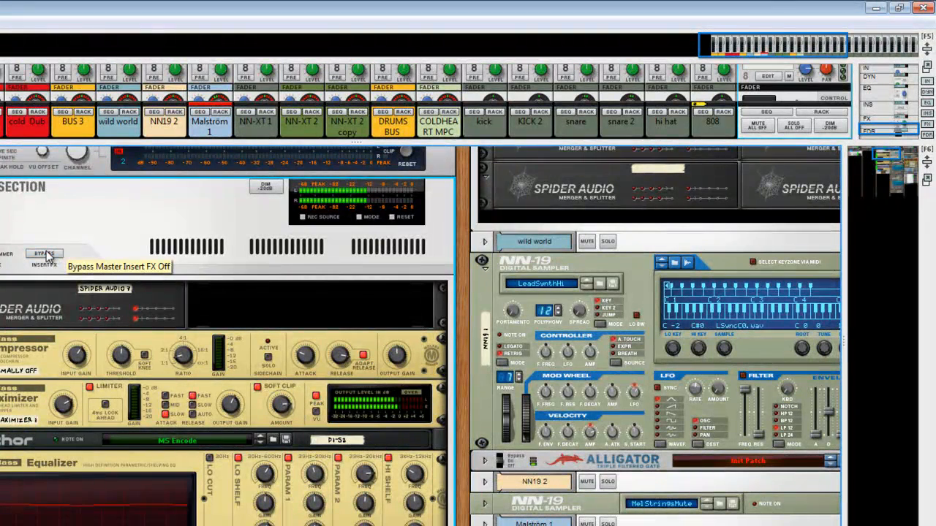
pyautogui.moveTo(509, 168)
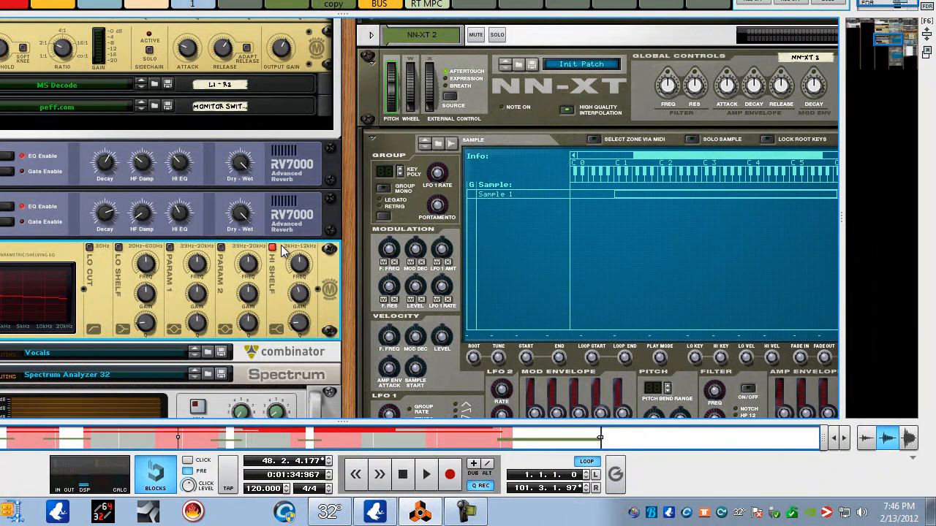
pyautogui.moveTo(299, 275)
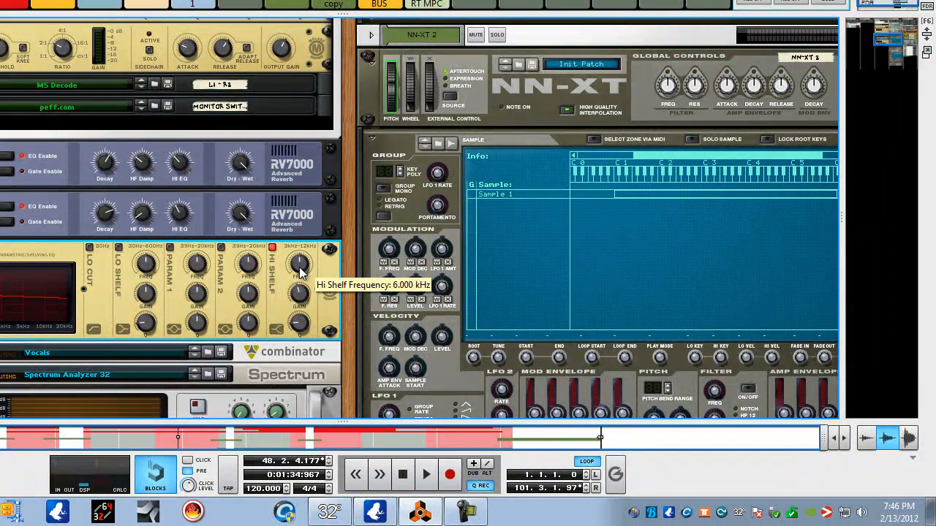
pyautogui.moveTo(256, 318)
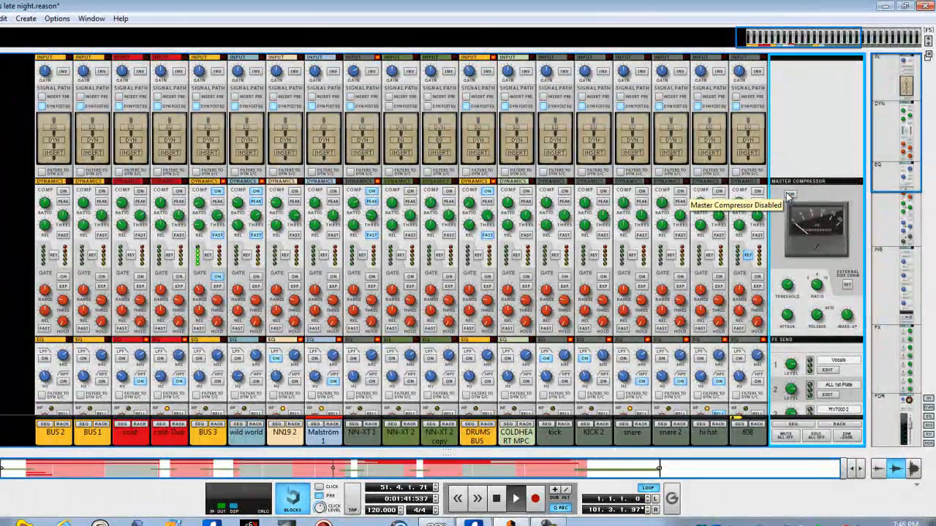
# Step: Enable the Master Compressor in the Main Mixer's dynamics section
pyautogui.click(789, 193)
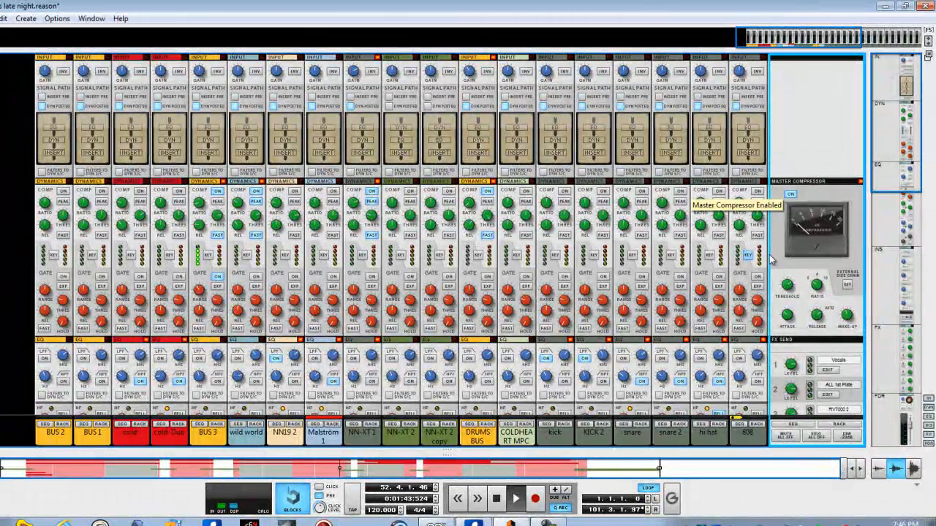